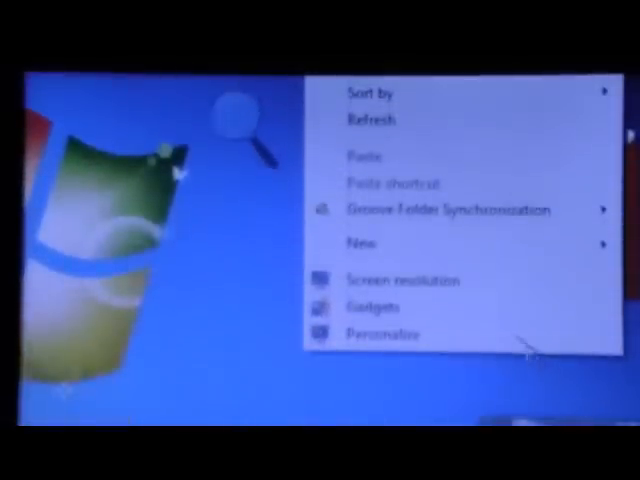
# Step: Show the desktop Personalization window and scroll through the available themes
pyautogui.click(384, 334)
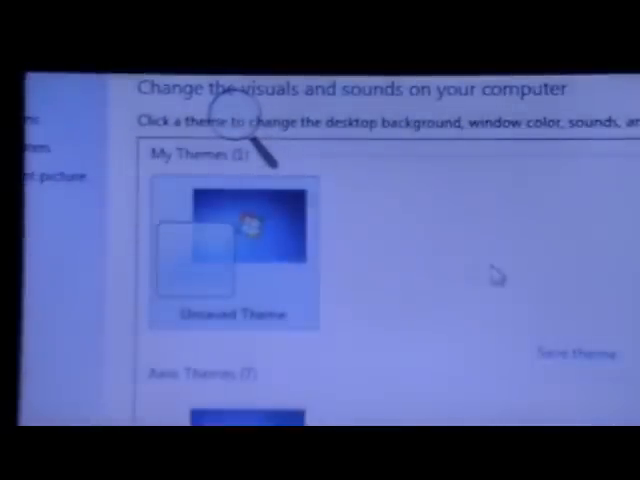
pyautogui.scroll(-3)
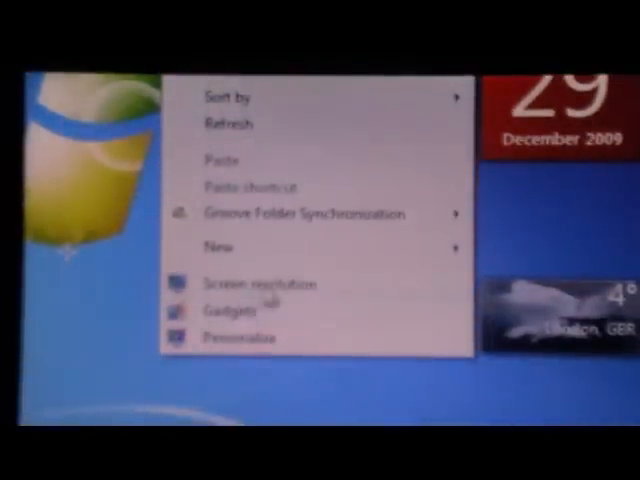
pyautogui.moveTo(356, 300)
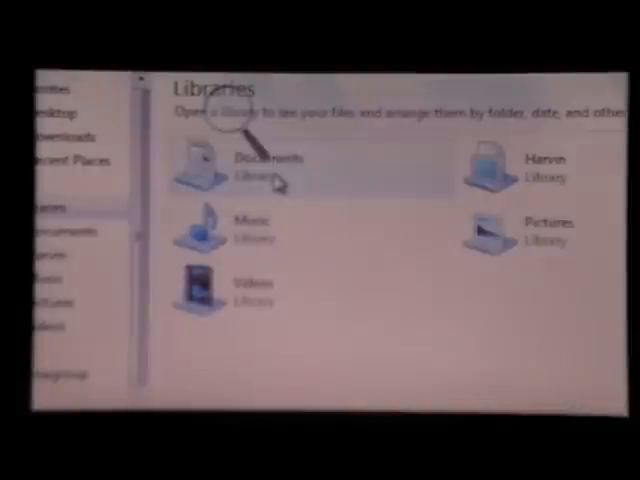
pyautogui.moveTo(244, 310)
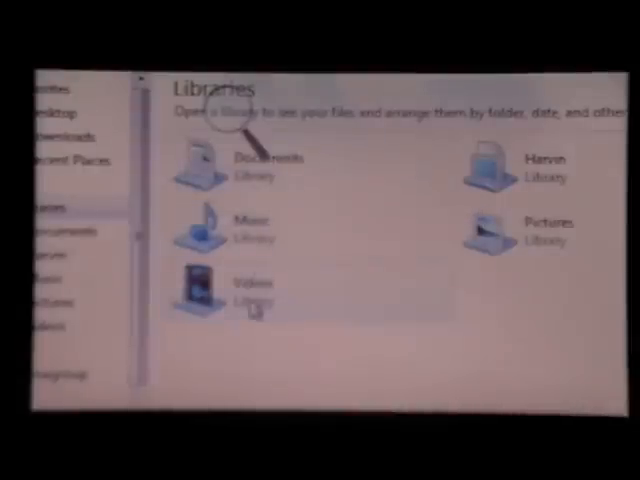
# Step: Select and enter the Videos library from the Libraries overview
pyautogui.click(250, 296)
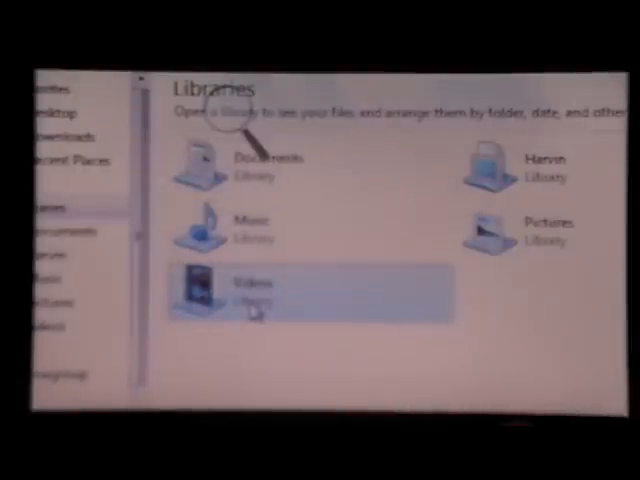
pyautogui.doubleClick(240, 290)
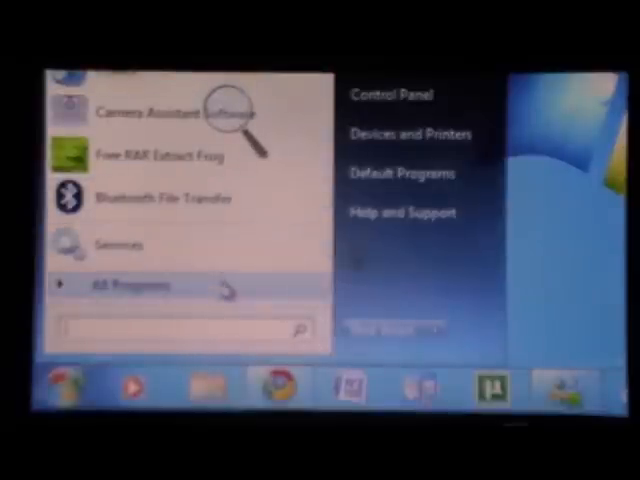
# Step: Expand All Programs to list folders like Games, Maintenance, Microsoft Office and Startup
pyautogui.click(116, 284)
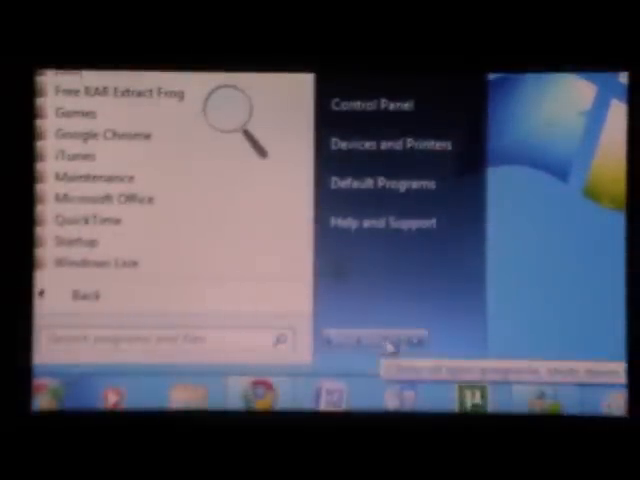
pyautogui.click(388, 344)
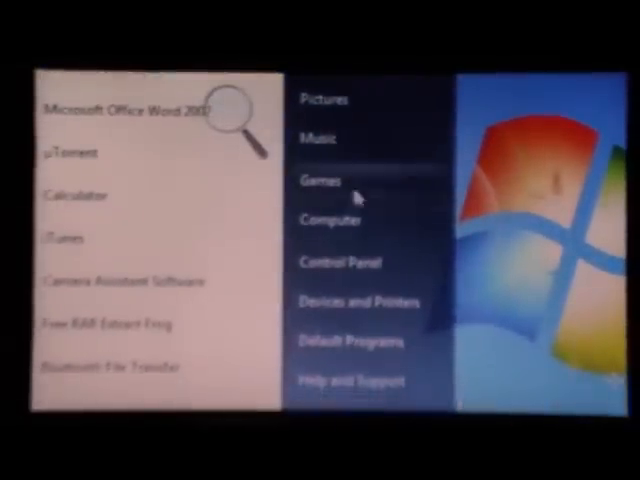
# Step: Bring up the context menu for Computer on the Start menu's right-hand links
pyautogui.rightClick(328, 220)
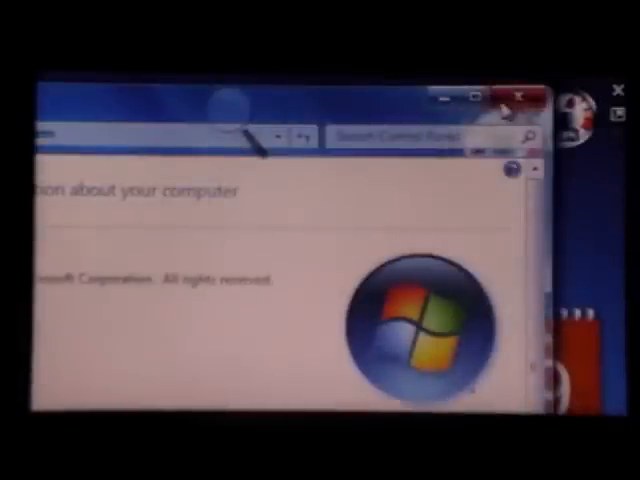
# Step: Close the System window, leaving the desktop with its calendar gadget
pyautogui.click(512, 96)
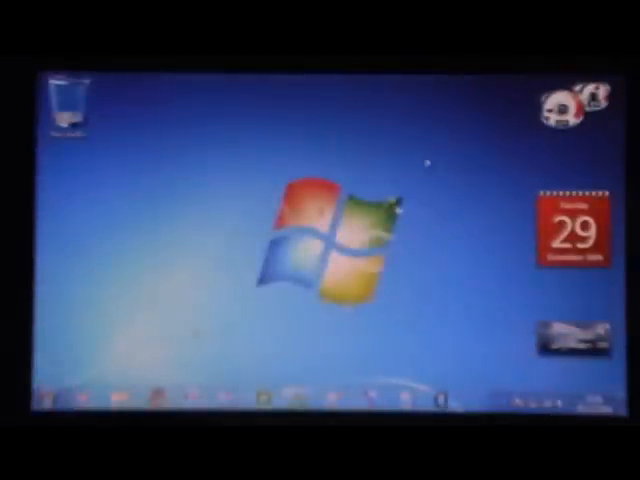